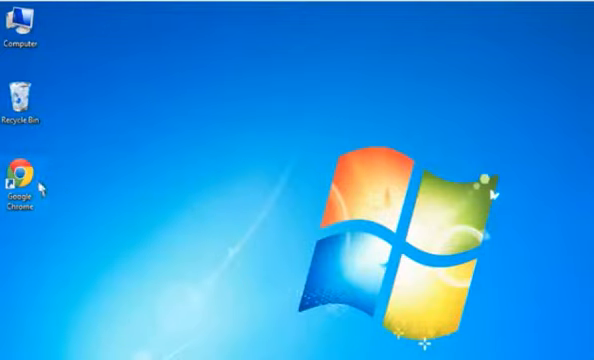
# Launch Google Chrome from its desktop shortcut's context menu.
pyautogui.rightClick(20, 184)
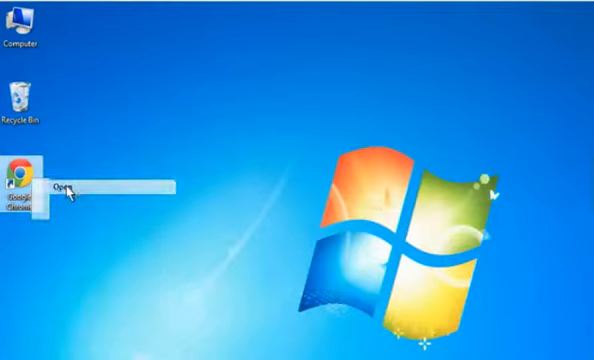
pyautogui.click(66, 184)
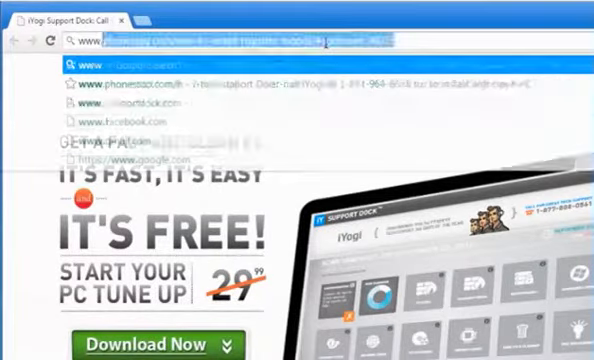
pyautogui.write('www.flickr.com')
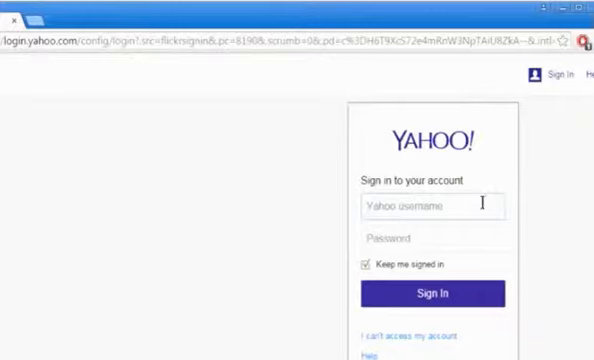
pyautogui.write('mariataylor1234')
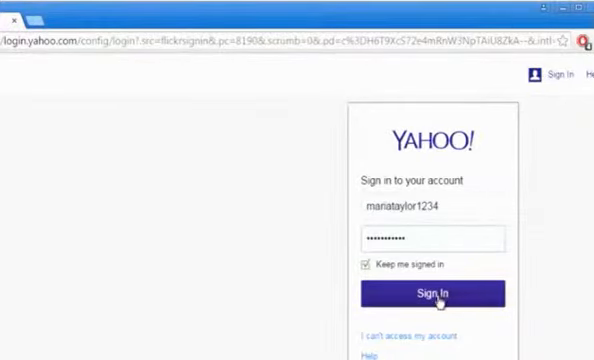
pyautogui.click(432, 296)
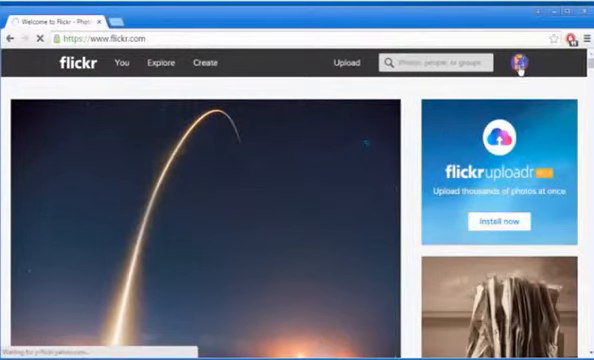
# Reach the Sharing & Extending settings via the profile avatar's Settings entry.
pyautogui.click(524, 62)
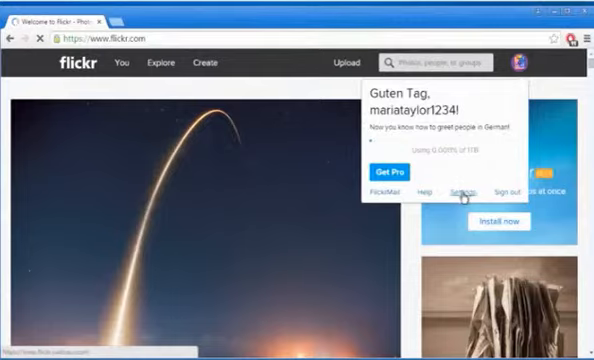
pyautogui.click(464, 188)
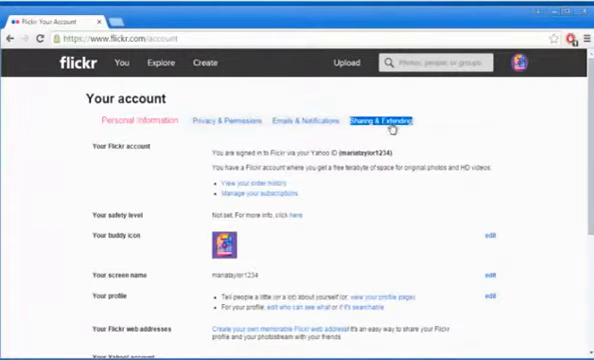
pyautogui.click(382, 120)
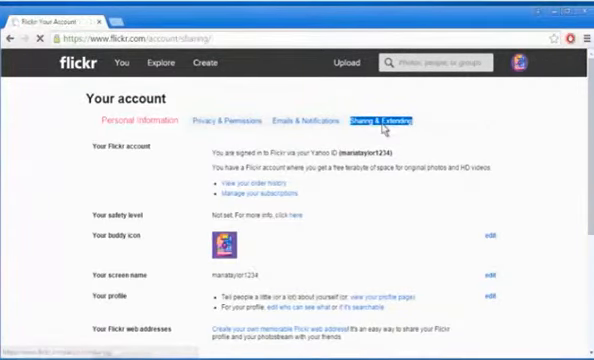
pyautogui.click(378, 120)
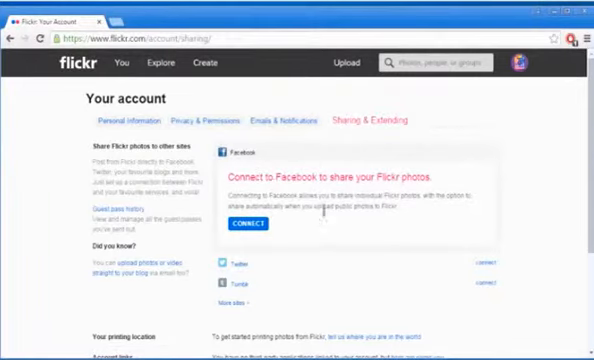
# Connect Facebook to the Flickr account by logging in through the Facebook popup.
pyautogui.click(240, 224)
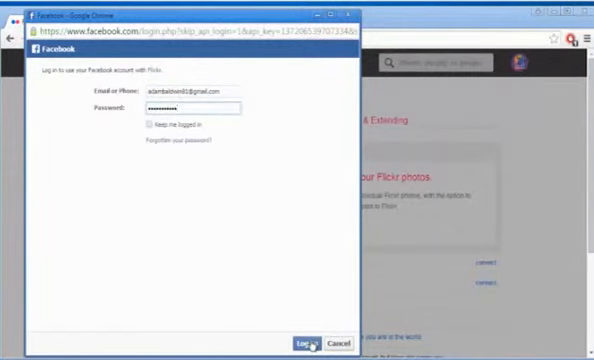
pyautogui.click(300, 340)
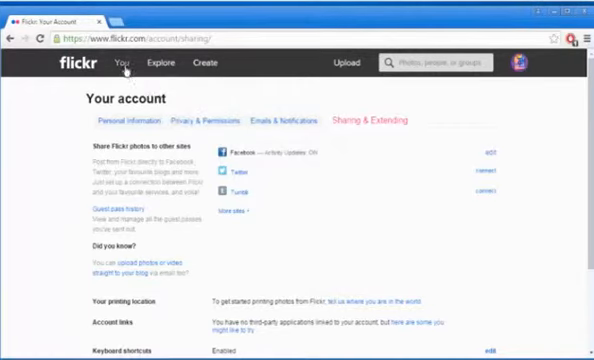
# Show the share dialog for the man-at-laptop photo in the You > Photostream page.
pyautogui.click(120, 62)
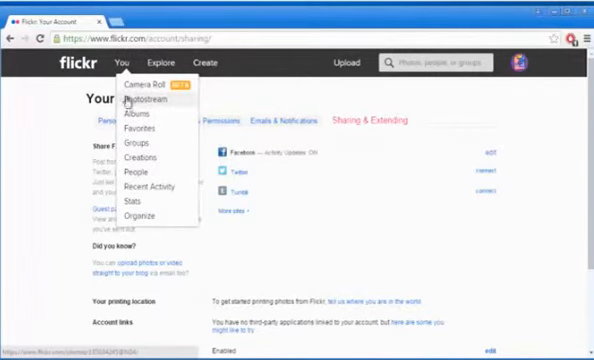
pyautogui.click(144, 100)
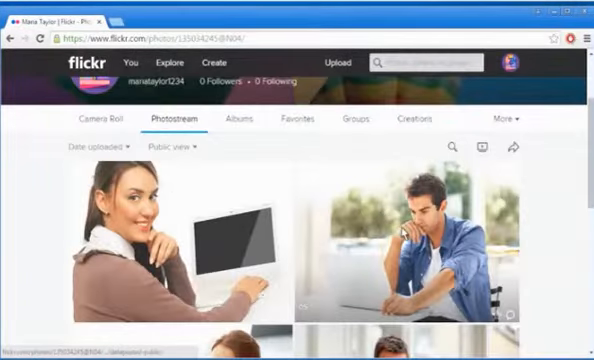
pyautogui.click(420, 250)
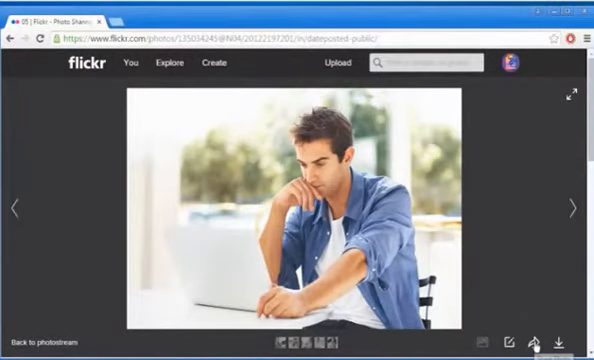
pyautogui.click(534, 336)
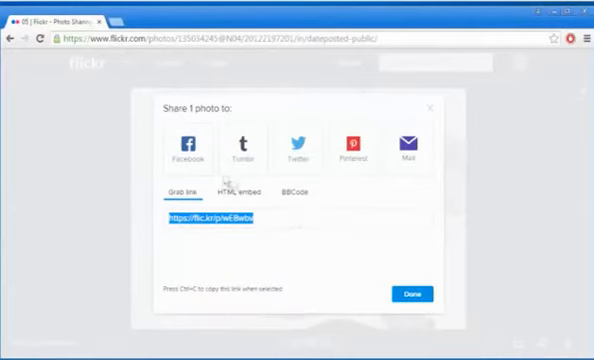
# Post the photo to Facebook and confirm it on the Facebook timeline.
pyautogui.click(188, 144)
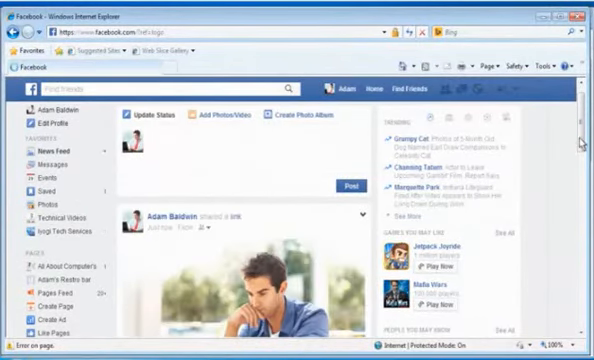
pyautogui.scroll(-3)
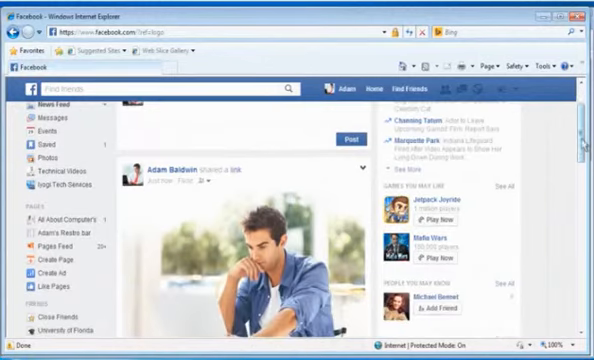